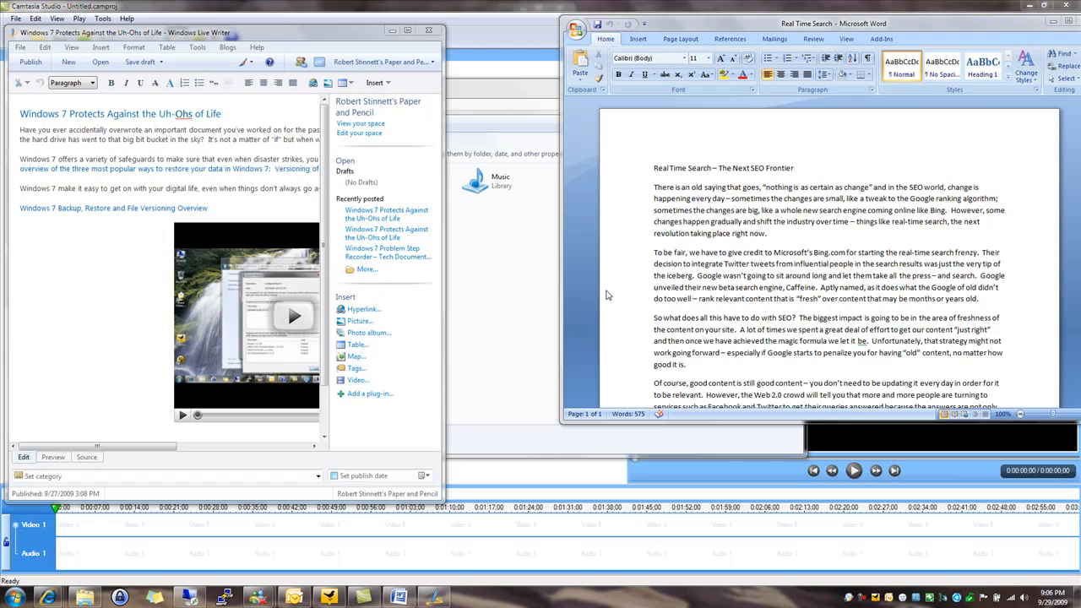
mouse_move(290, 44)
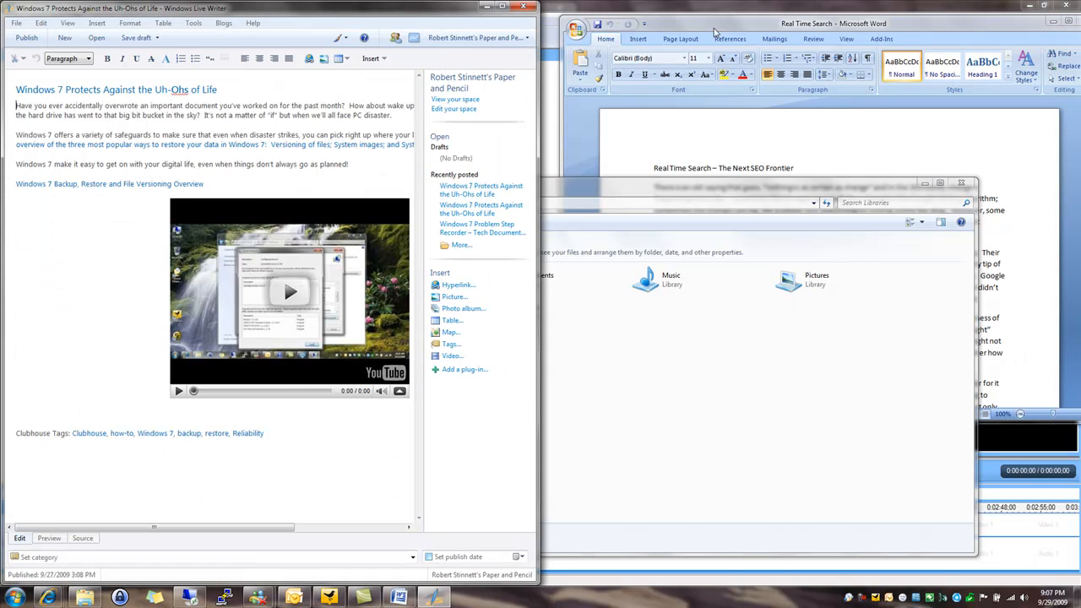
Snap the Word 'Real Time Search' document to the right half, beside Live Writer
drag(832, 23, 1001, 84)
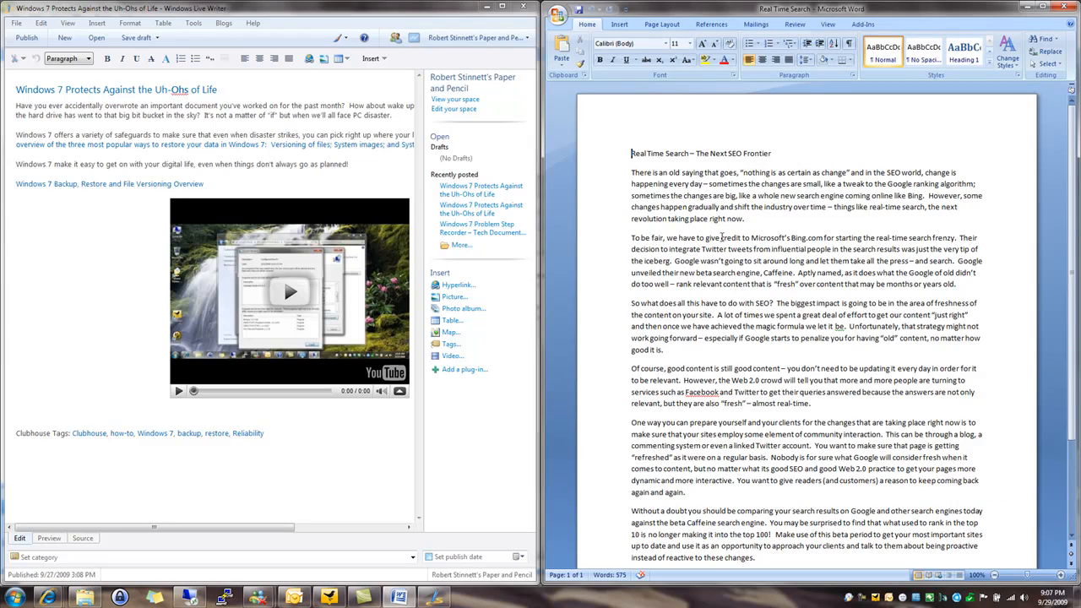
mouse_move(712, 13)
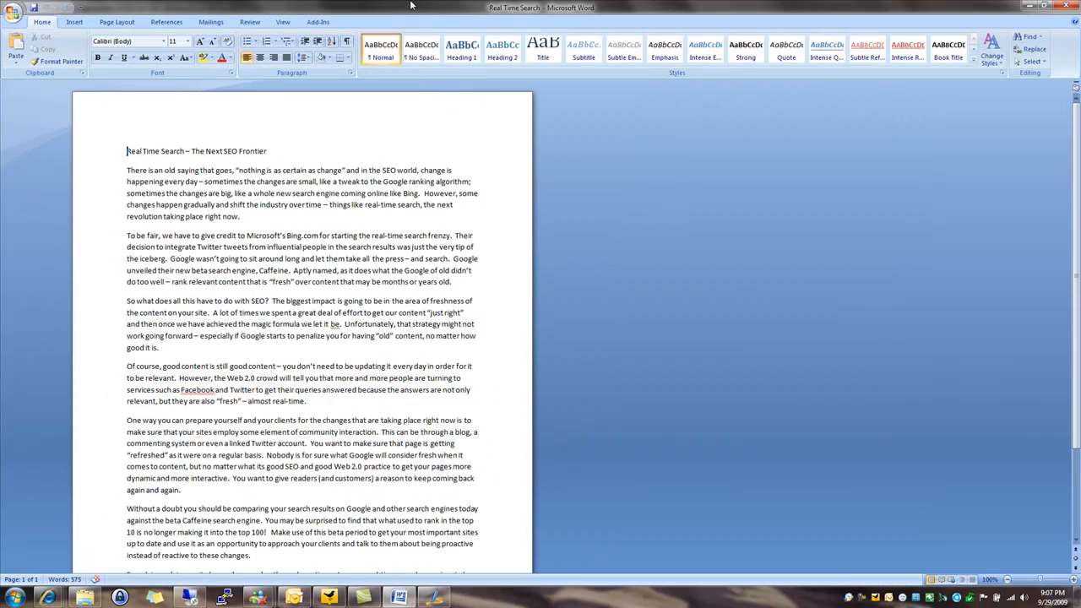
mouse_move(438, 9)
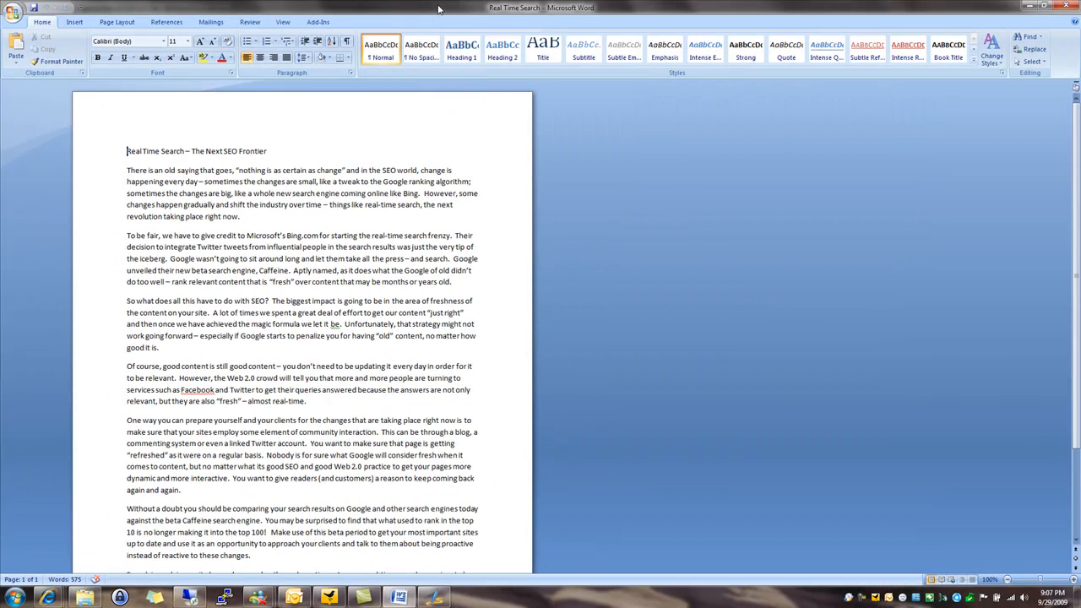